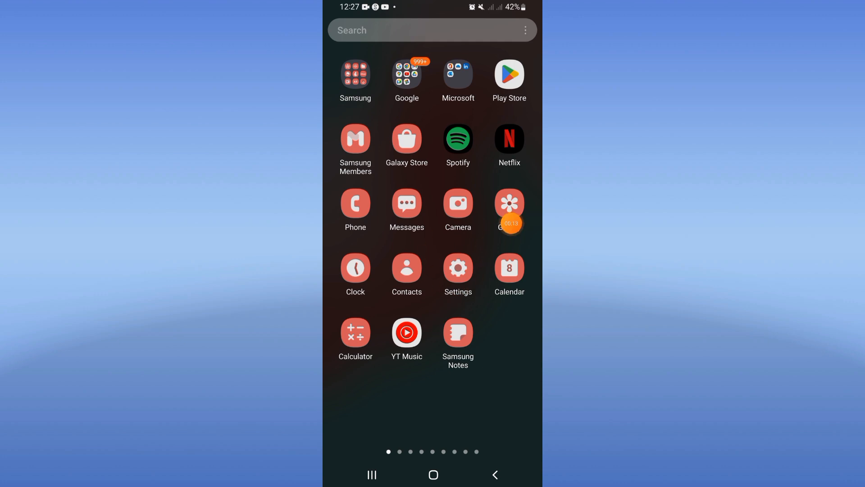
Find WhatsApp in the Apps list via search 'wha' and view its app info, showing 16.33 GB storage.
click(457, 271)
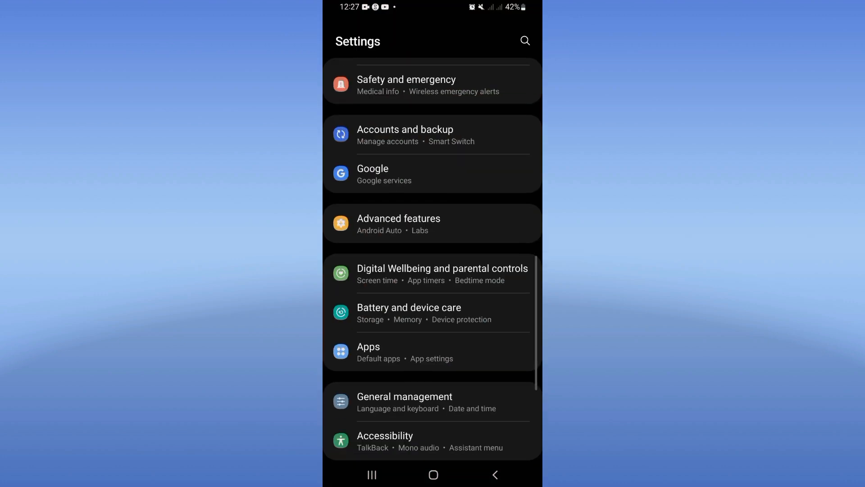
click(367, 351)
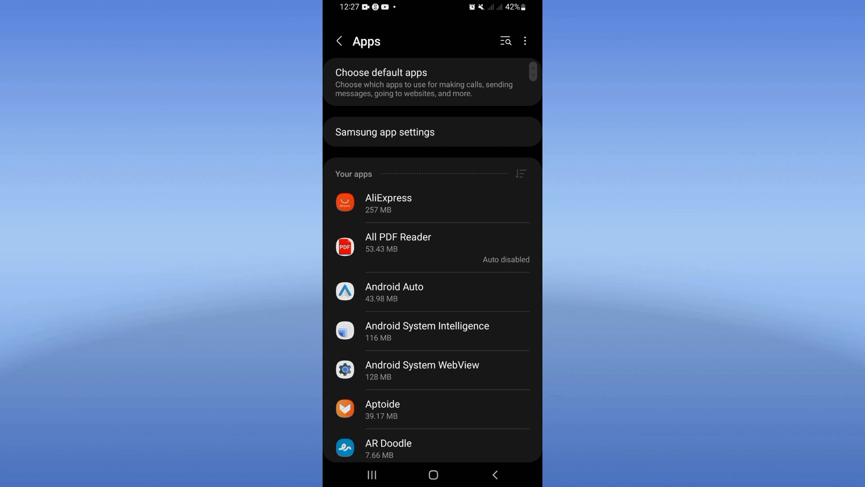
text(wha)
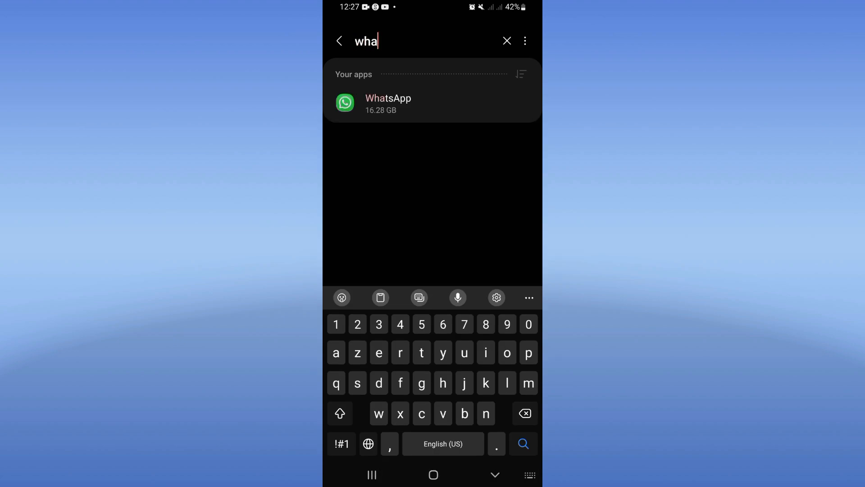
click(387, 103)
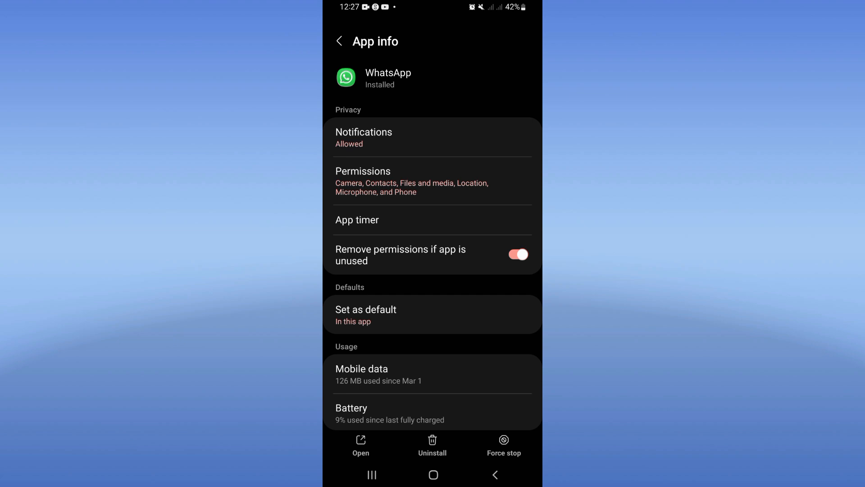
scroll(down, 3)
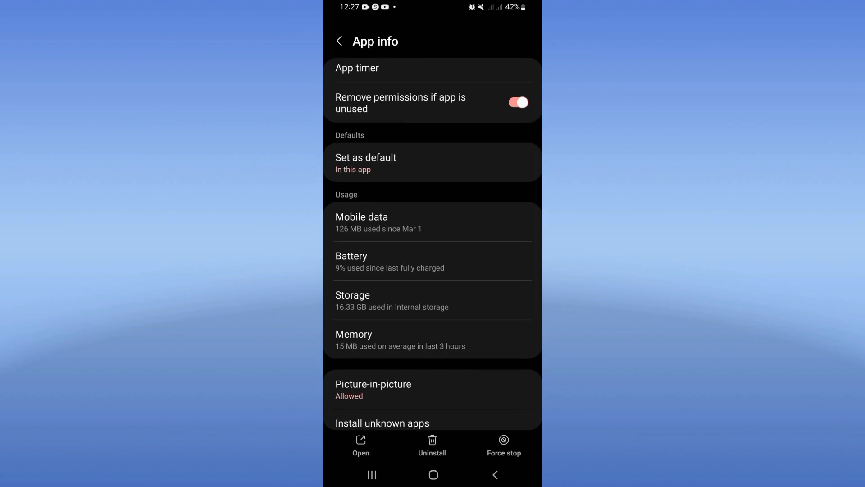
click(432, 300)
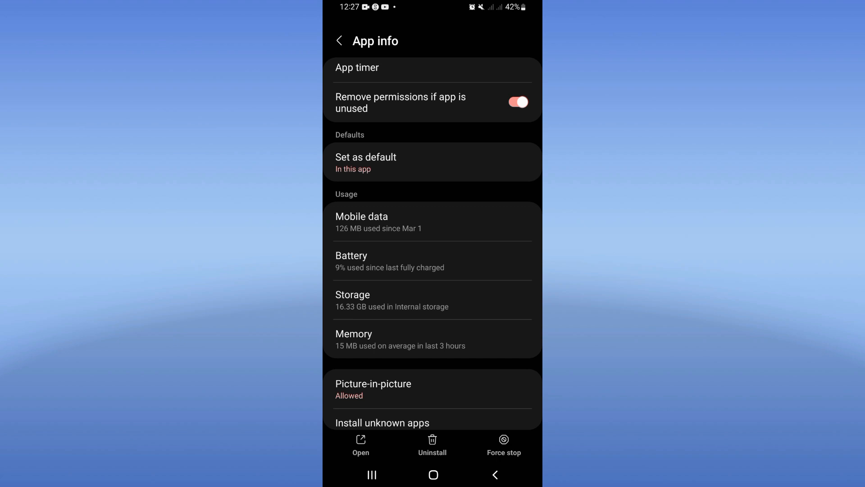
Force stop WhatsApp, confirm with OK, then bring up the power menu from the home screen.
click(502, 444)
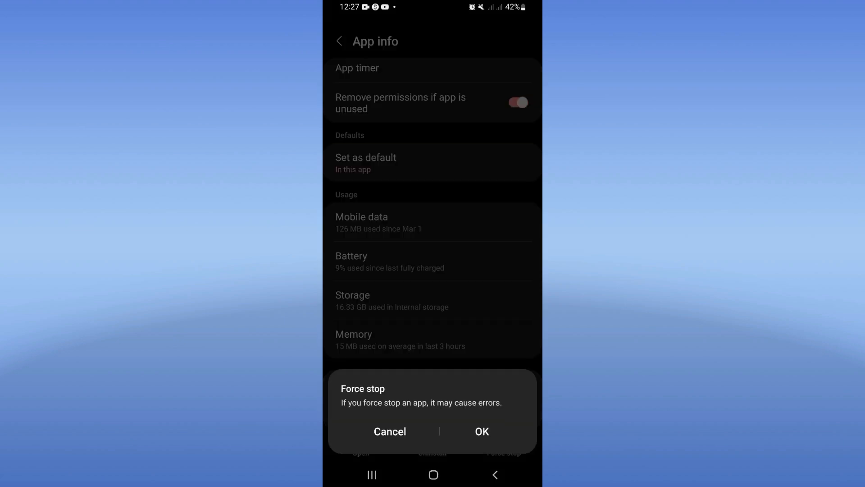
click(390, 430)
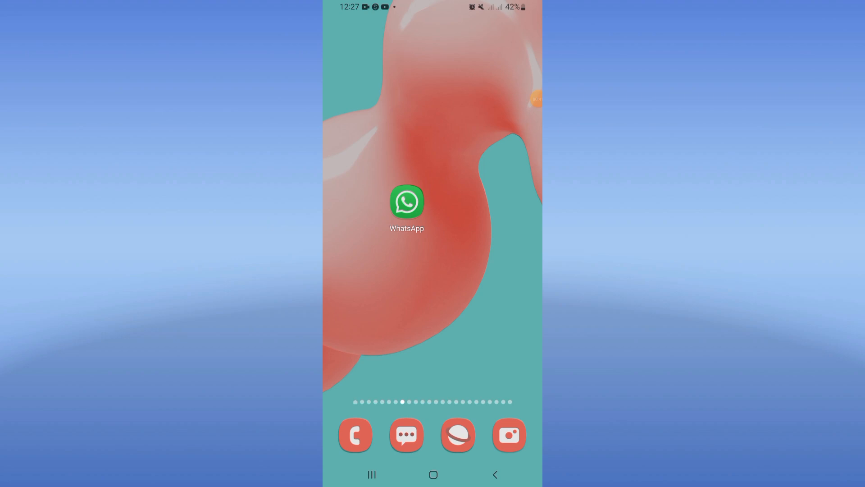
key(POWER)
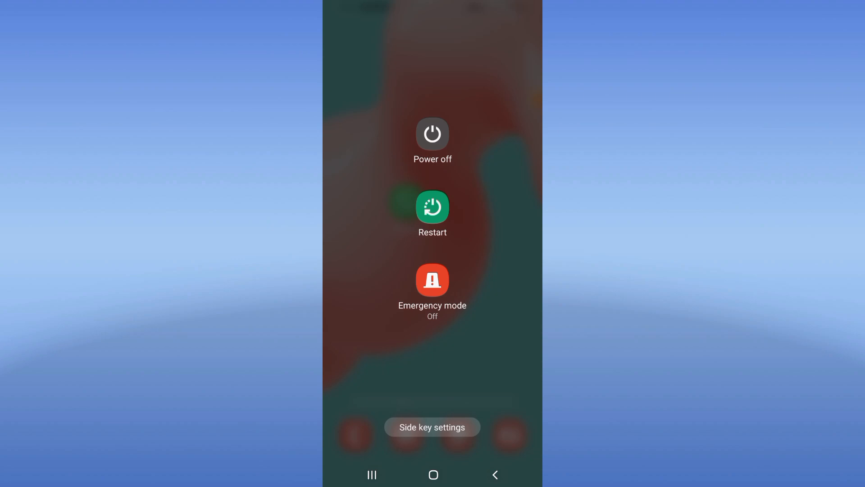